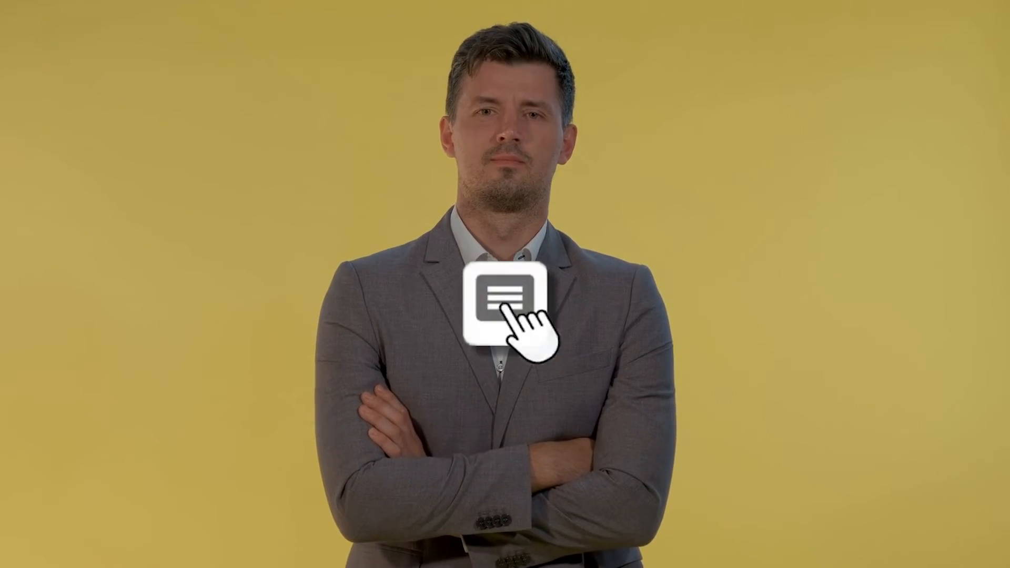
Let the outro play until the COMMENT call-to-action banner appears over the speaker
click(508, 303)
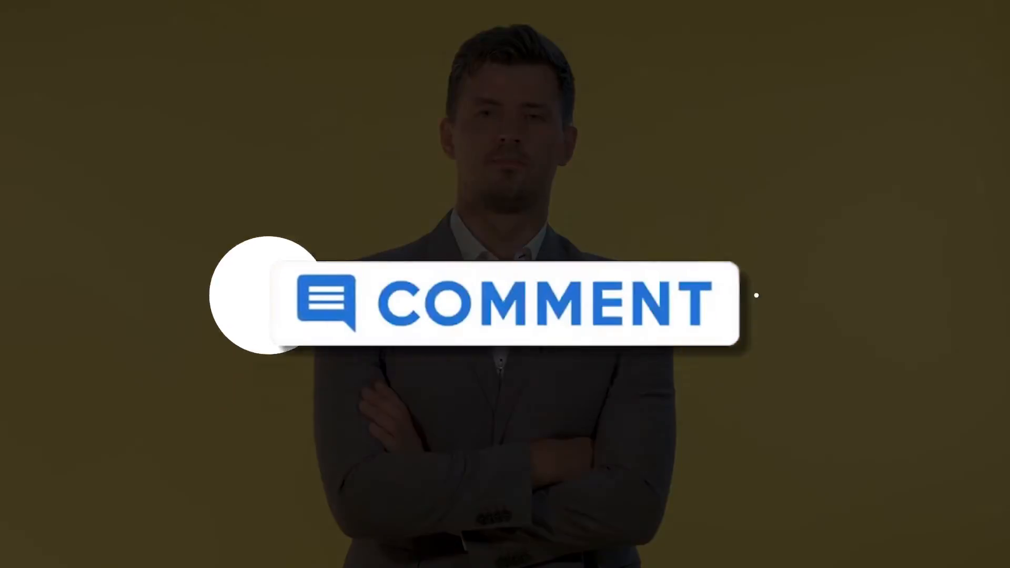